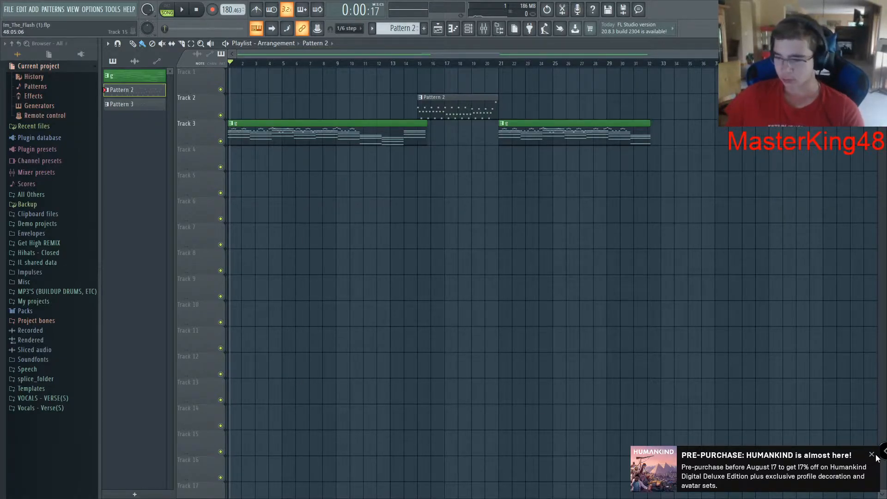
Step: Dismiss the purchase notice and load Im_The_Flash_2.flp with its Serum, FL Keys and drum channels
left_click(871, 453)
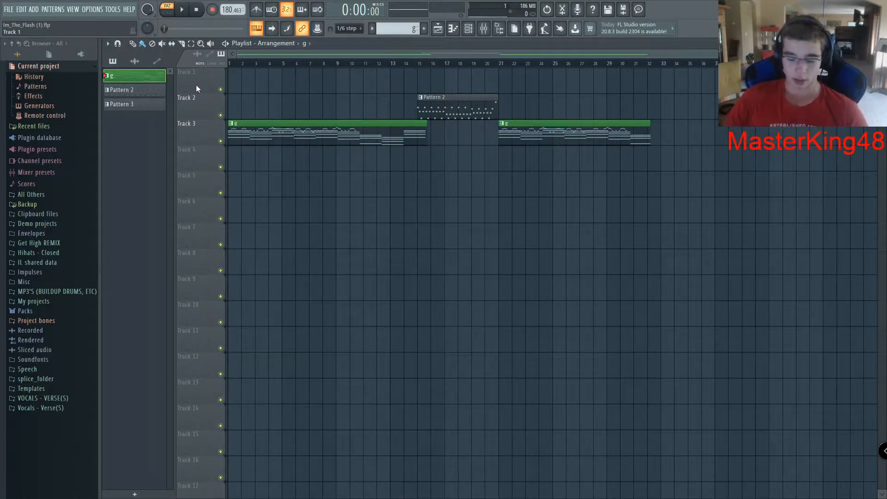
left_click(182, 9)
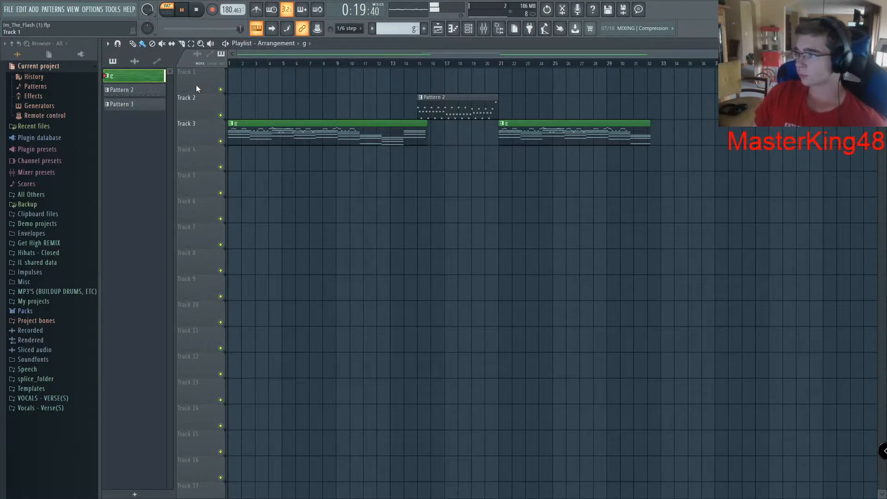
left_click(195, 10)
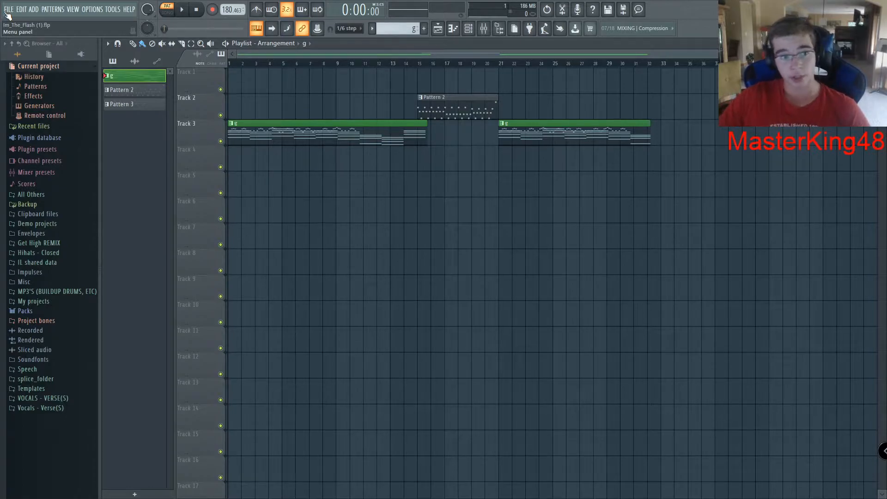
left_click(122, 90)
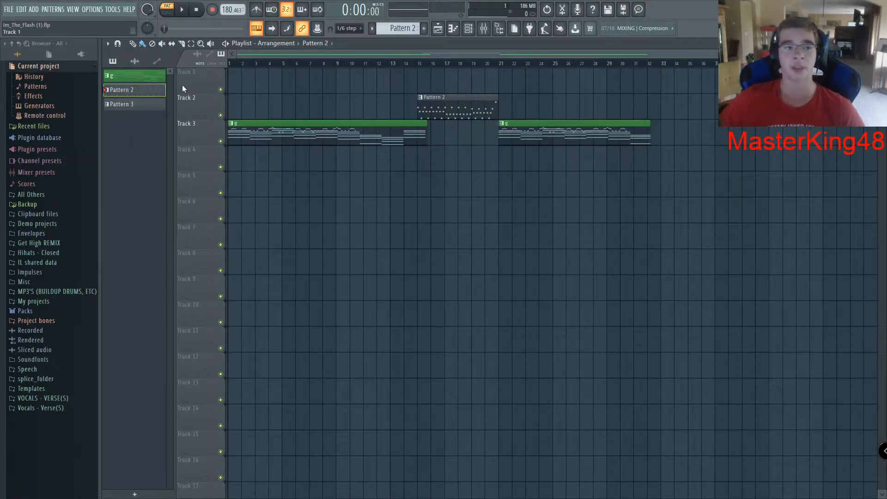
left_click(8, 10)
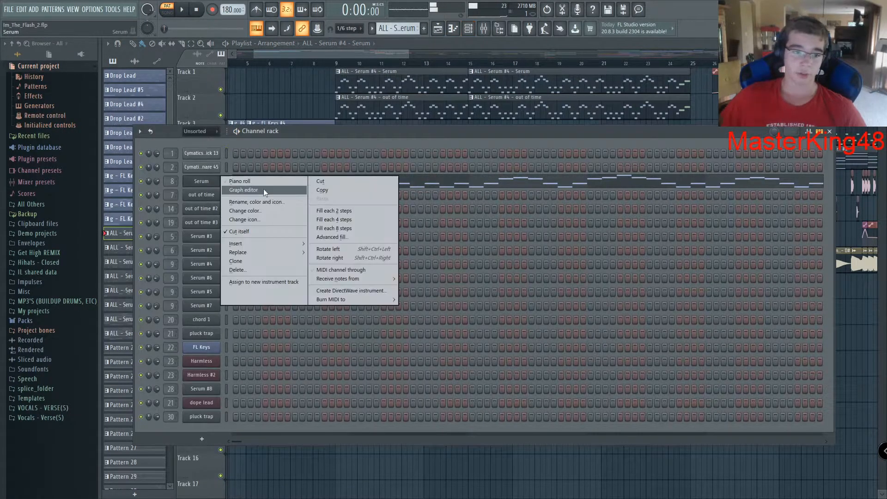
Step: Close the Channel rack and view the bar-23 drop with its 808s, drums and tag
left_click(239, 180)
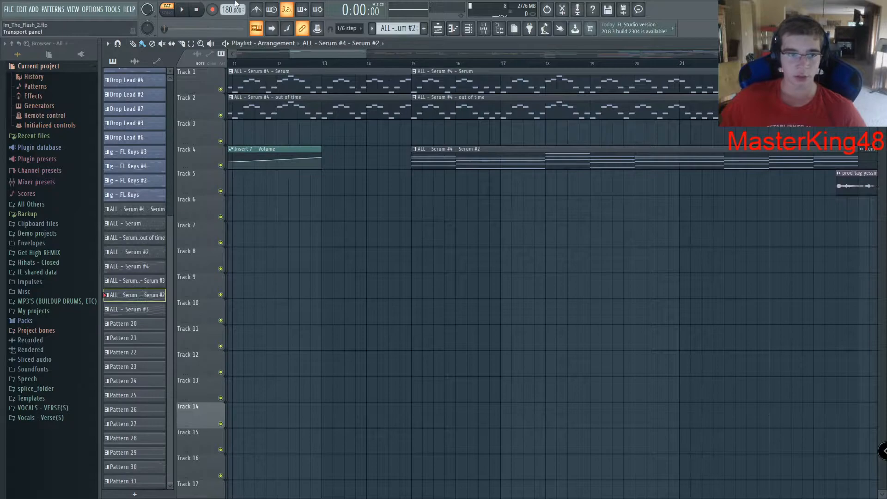
left_click(181, 10)
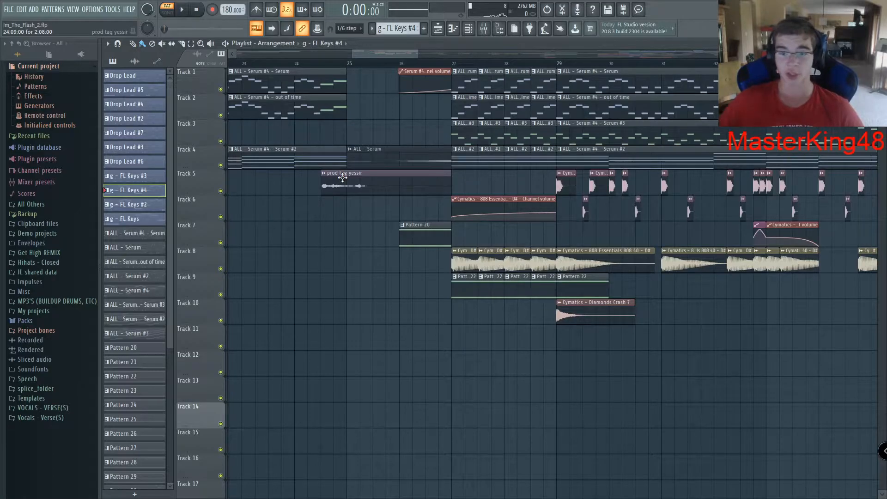
Step: Inspect and close the prod tag yessir sample settings, then show Pattern 20's Channel rack
double_click(343, 173)
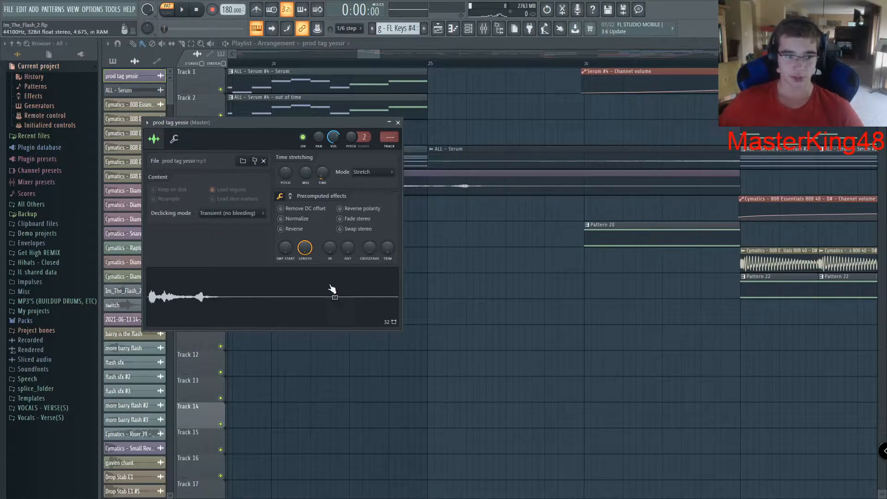
left_click(397, 123)
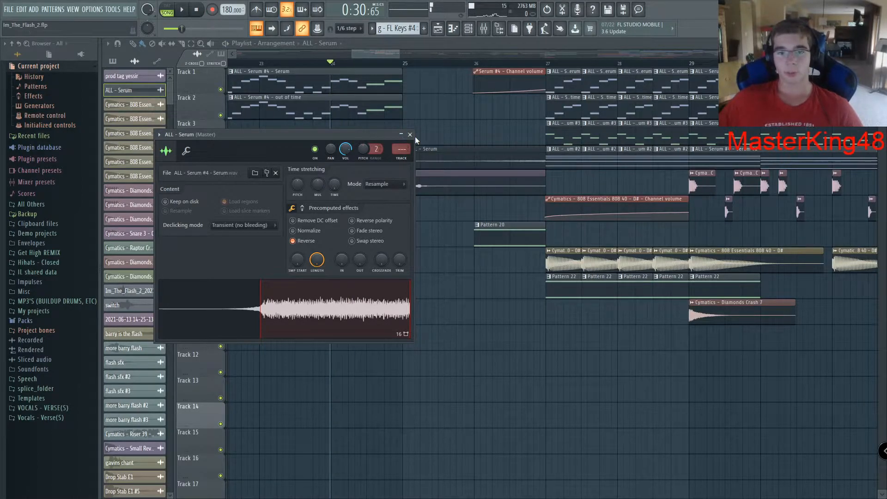
left_click(410, 135)
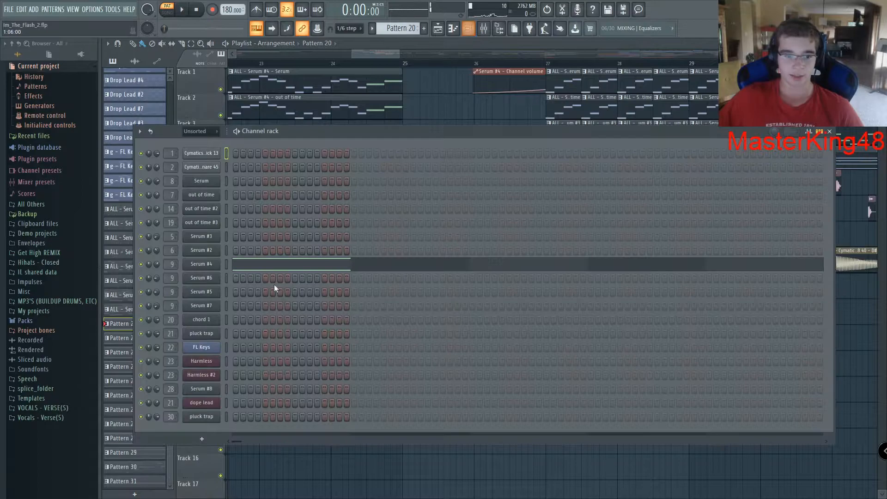
Step: Close the Channel rack and play the drop section with Pattern 22 current
left_click(201, 263)
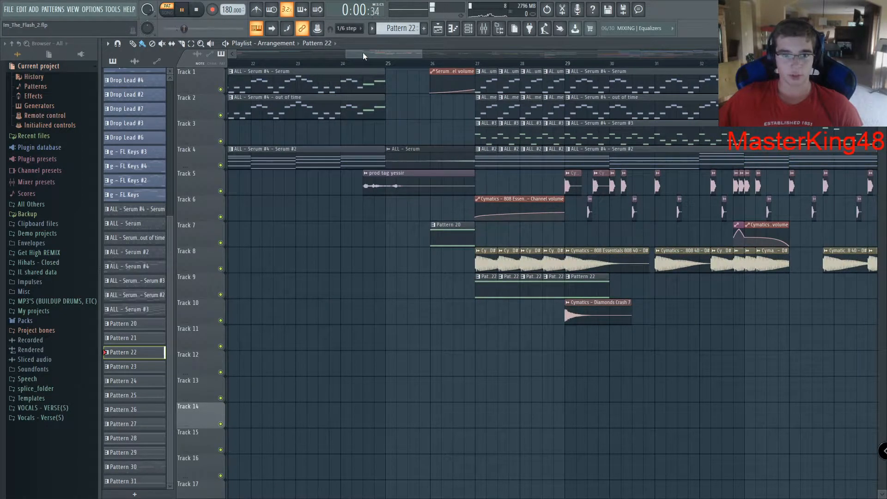
left_click(466, 29)
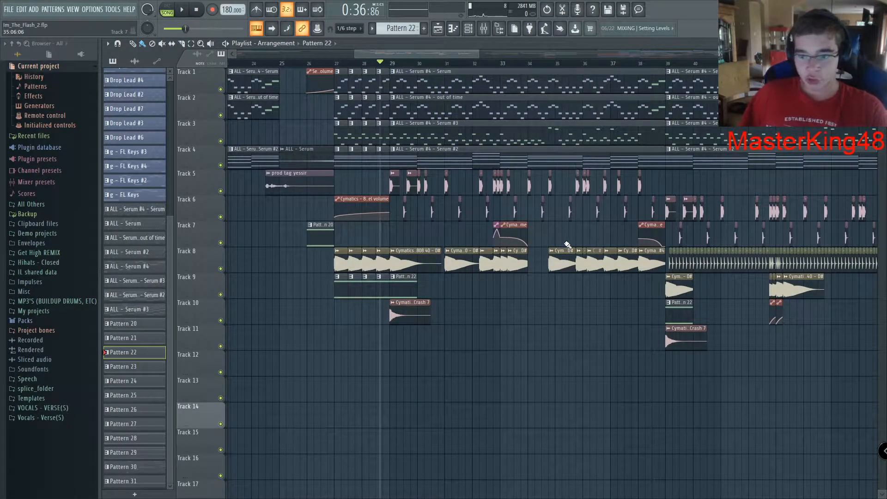
mouse_move(621, 246)
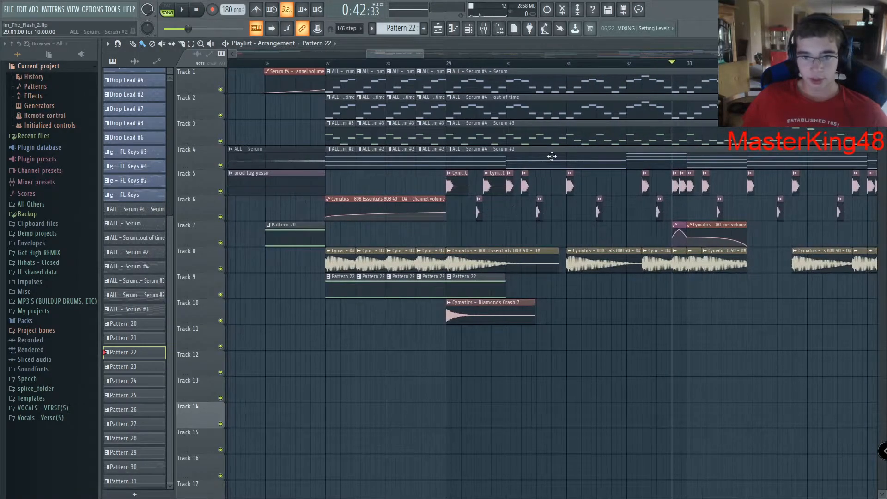
left_click(134, 280)
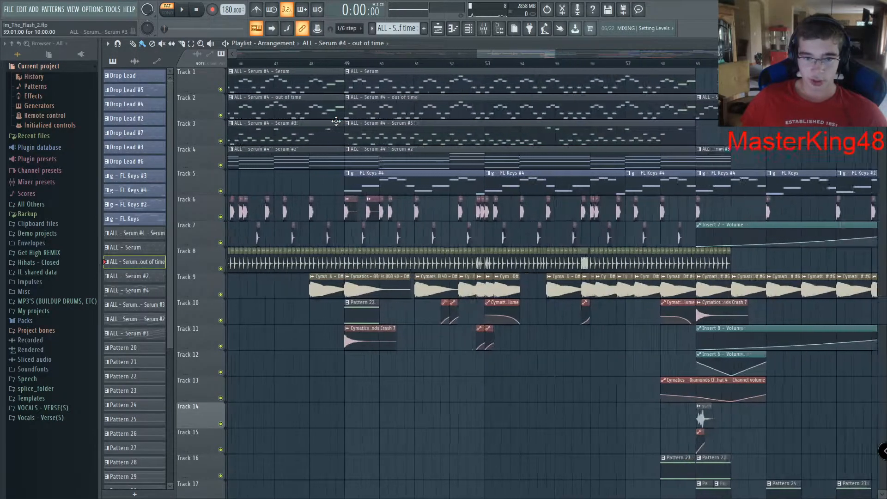
scroll("right", 3)
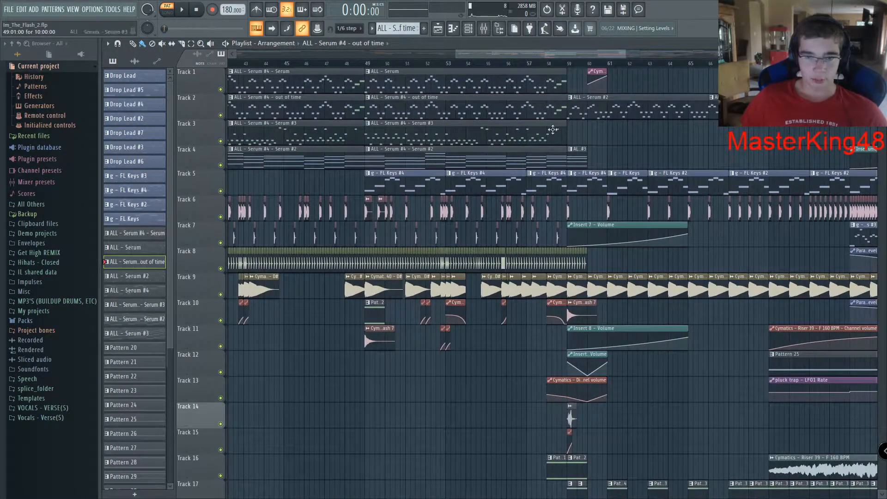
left_click(132, 189)
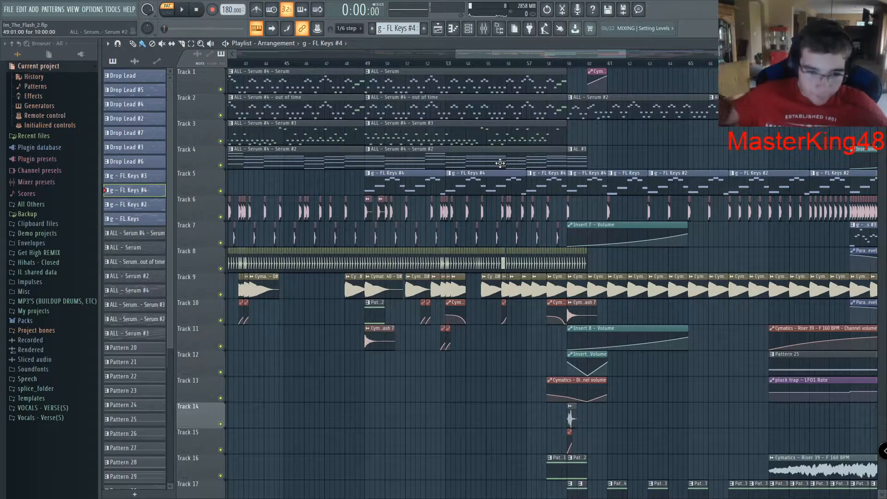
mouse_move(356, 339)
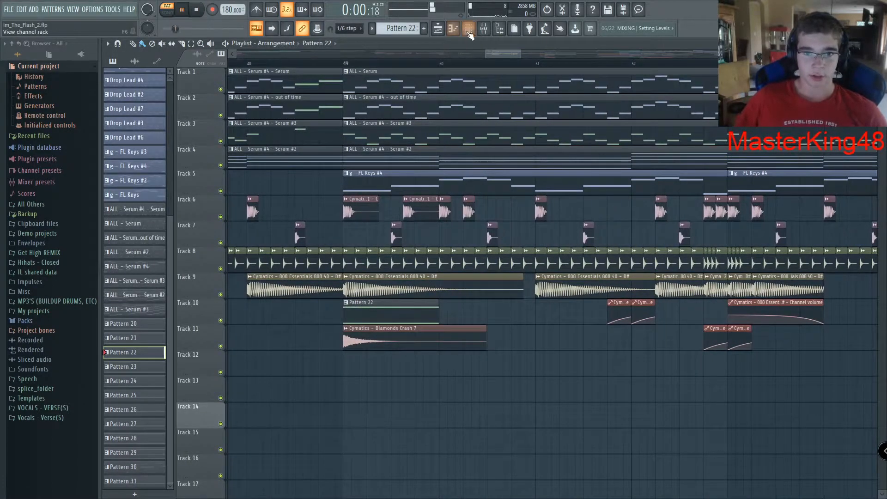
left_click(466, 28)
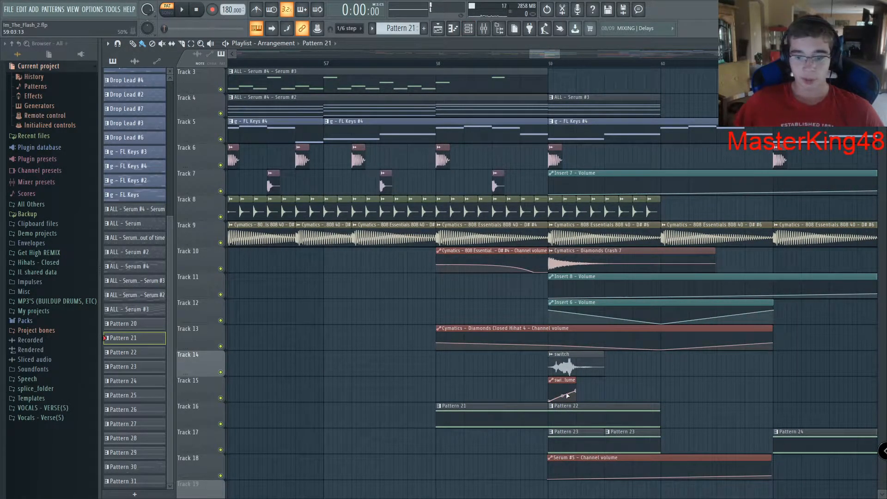
left_click(123, 351)
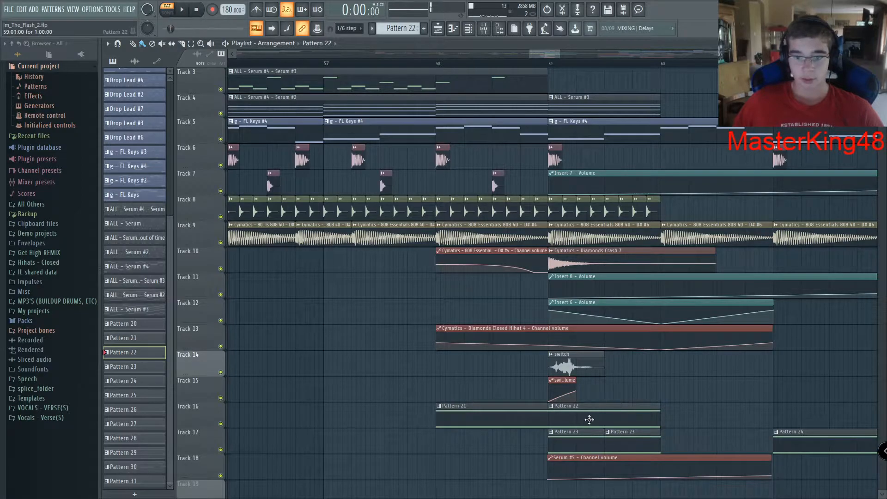
left_click(123, 366)
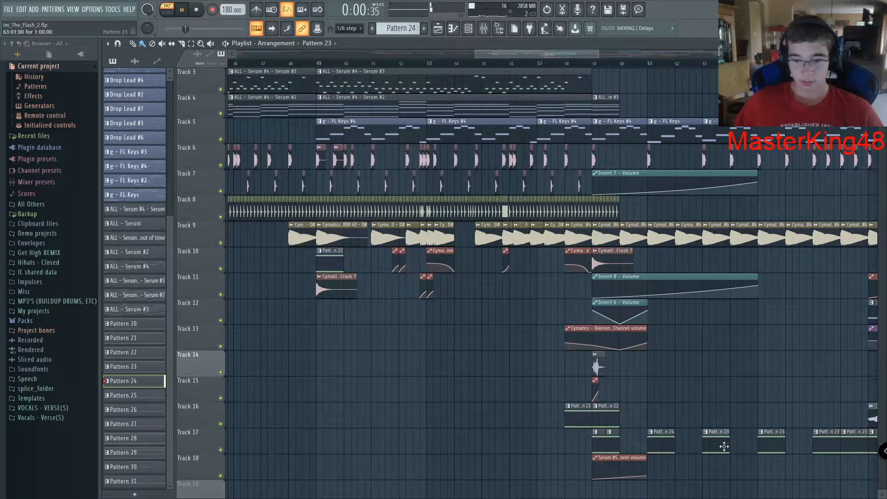
left_click(122, 367)
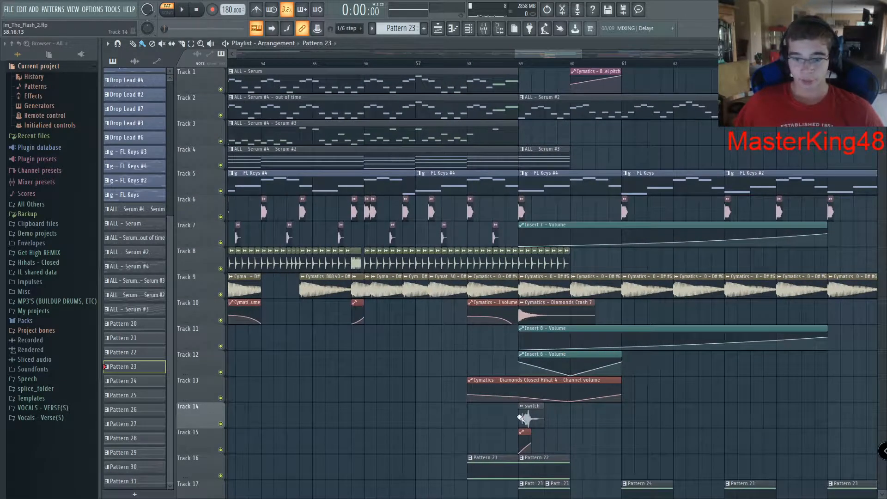
Step: Open Channel settings for the switch sample and the Cymatics Riser 39 clip
double_click(530, 418)
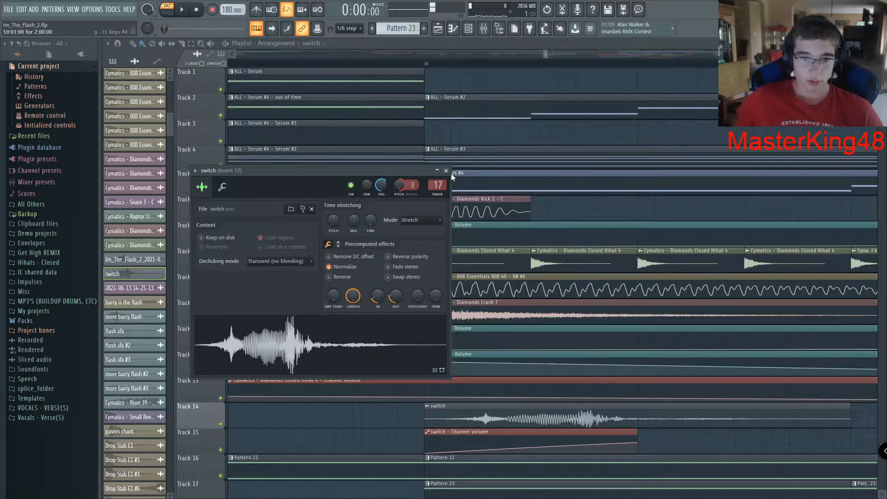
left_click(446, 170)
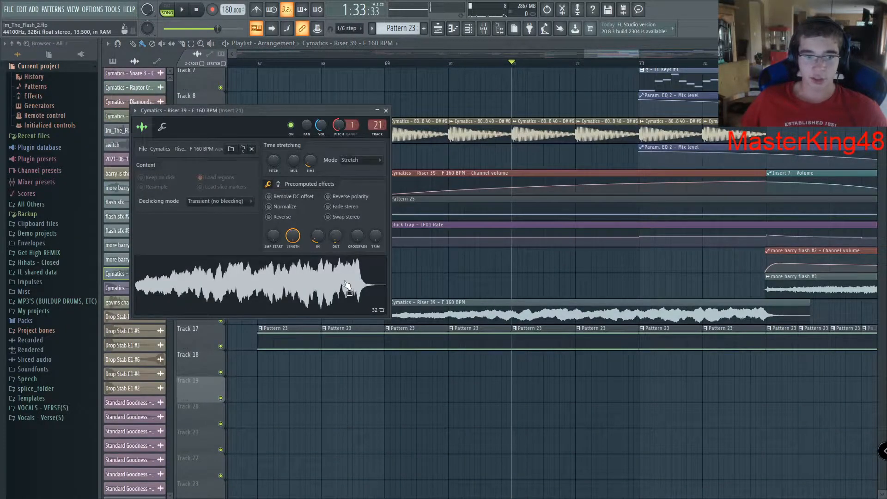
Step: Close the Riser 39 settings, showing the riser section with pluck trap and crash clips
left_click(385, 110)
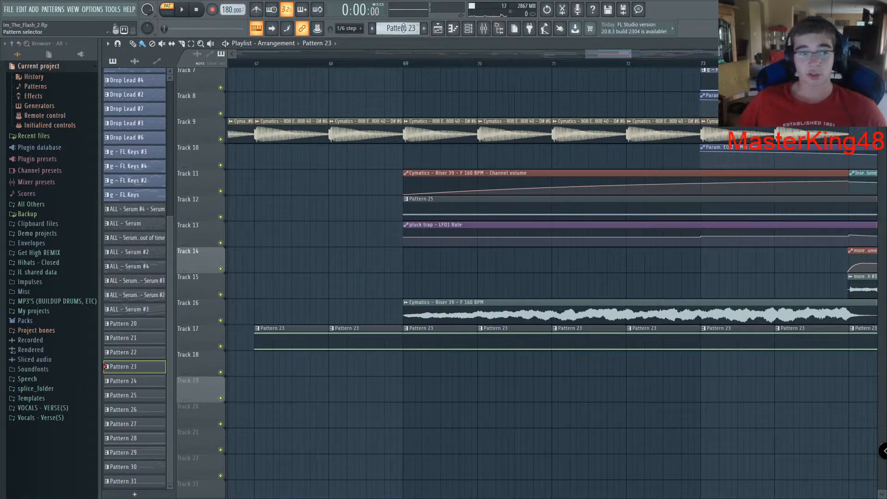
left_click(122, 381)
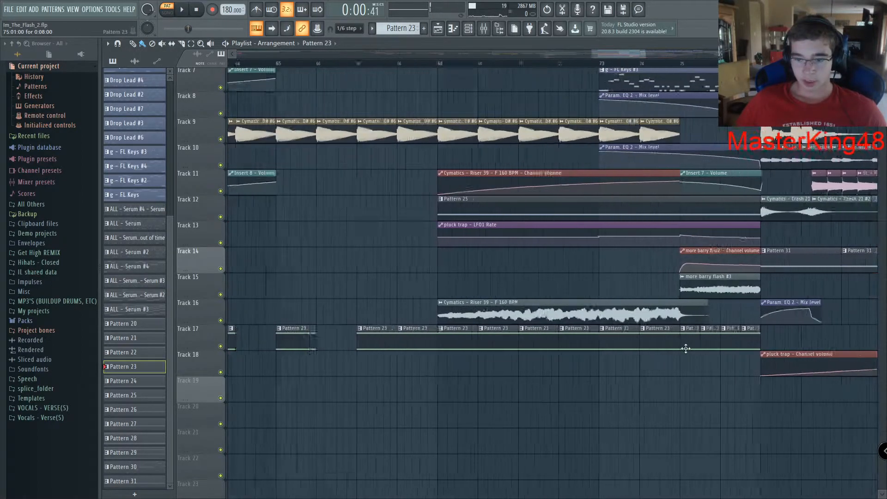
left_click(165, 10)
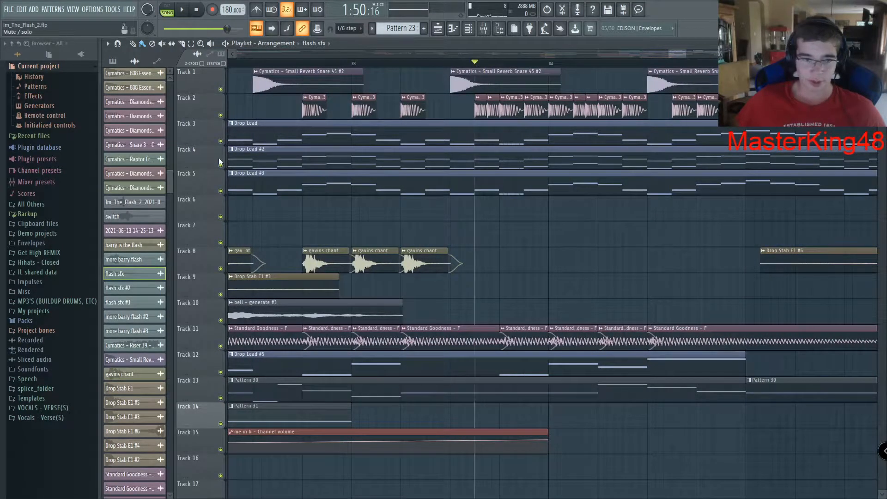
Step: Open and then close the Drop Stab E1 #3 sample's channel settings
left_click(182, 10)
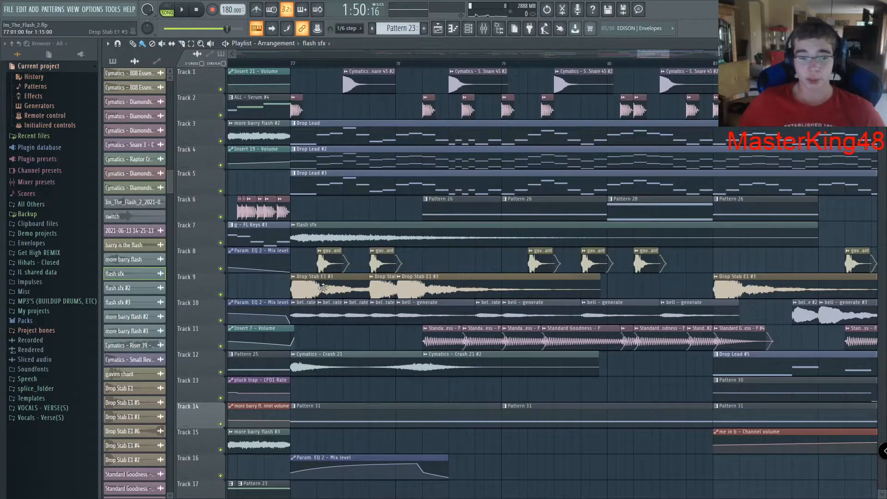
double_click(322, 287)
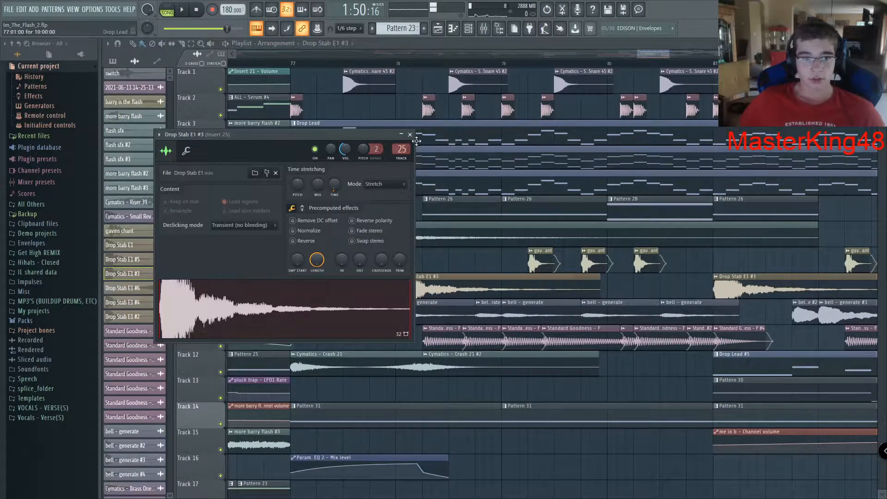
left_click(410, 134)
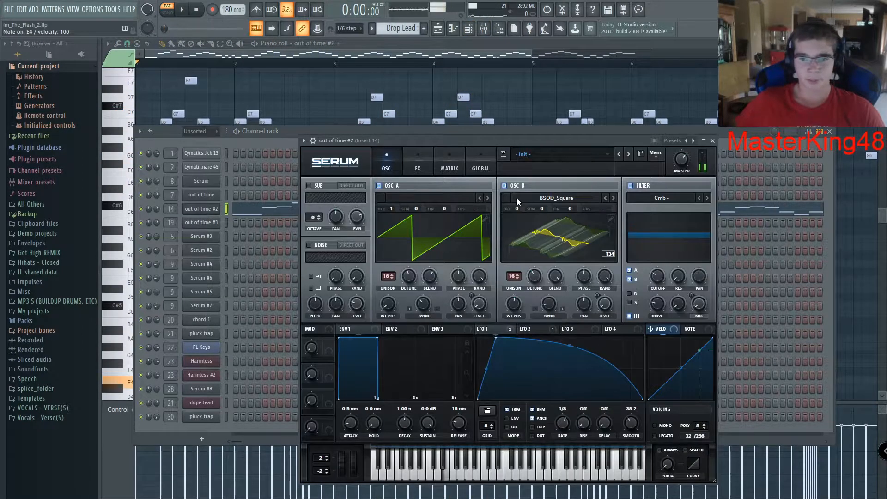
Step: Close the out of time #2 Serum window, leaving the channel rack with FL Keys selected
left_click(417, 161)
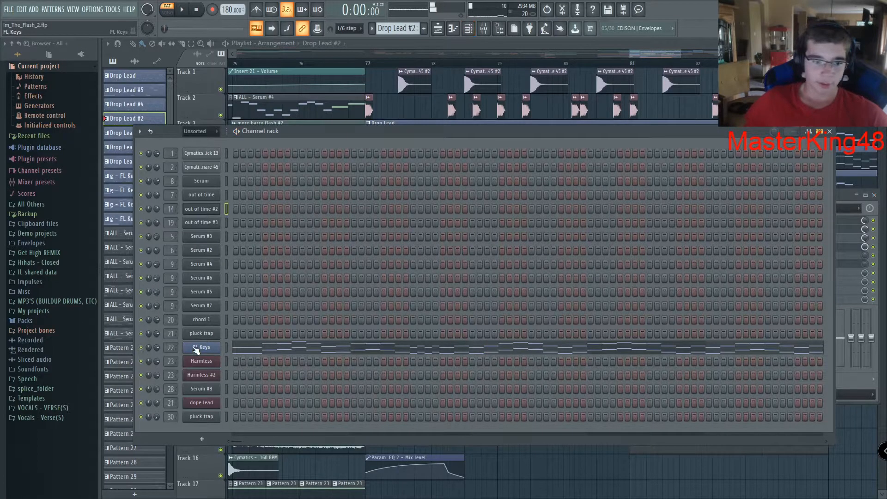
Step: Start song playback and put away the Channel rack to reveal the drop
left_click(201, 346)
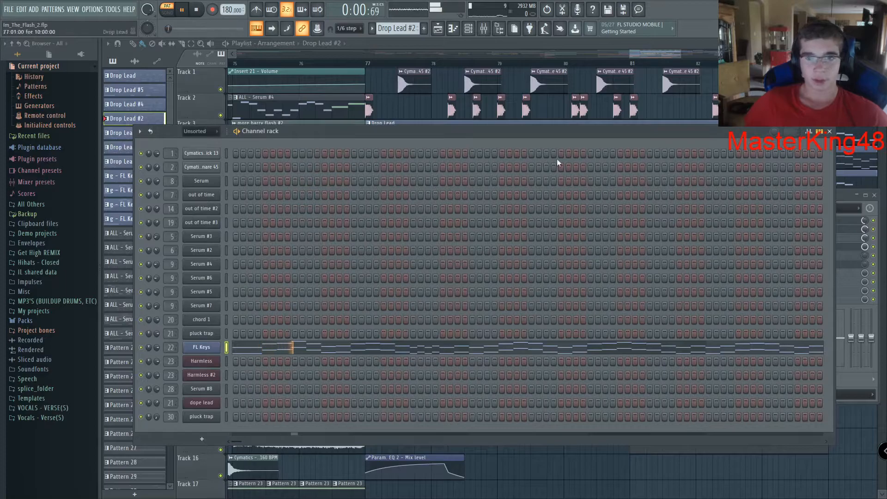
double_click(201, 347)
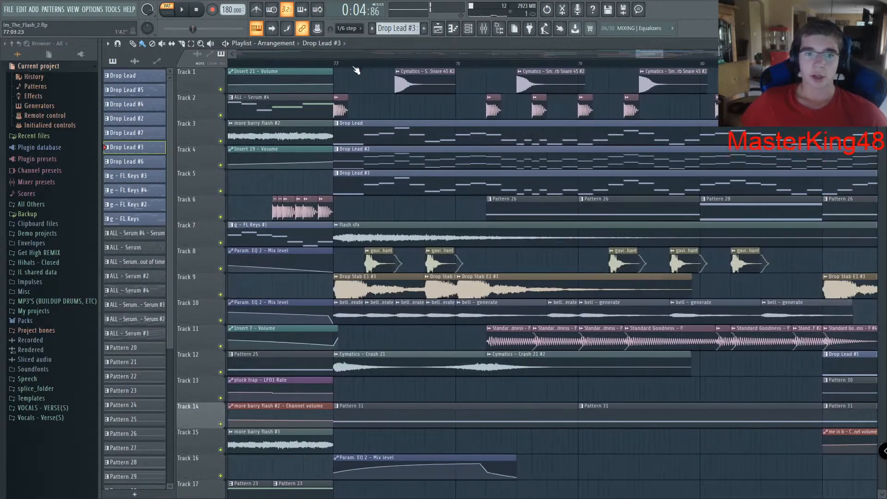
Step: Stop playback and bring the Channel rack back up for the pluck trap channel
left_click(167, 9)
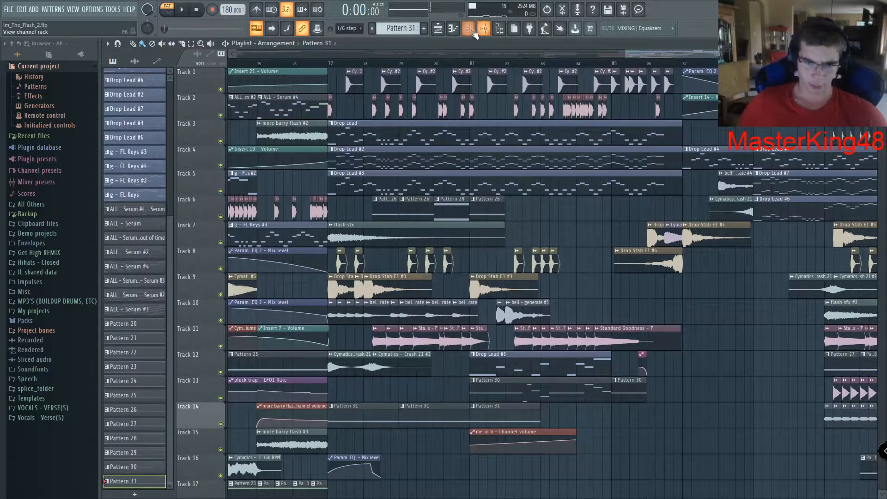
left_click(463, 28)
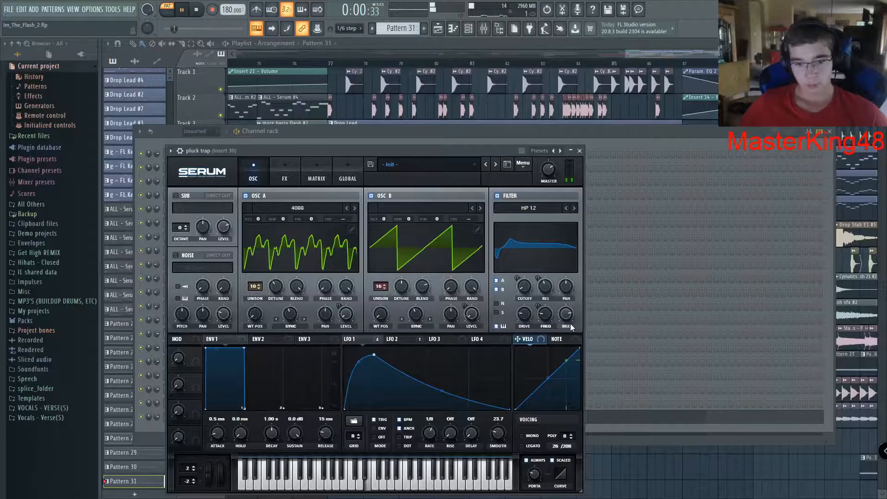
Step: Close the pluck trap Serum synth to reveal the Standard Goodness - F sample settings
left_click(580, 151)
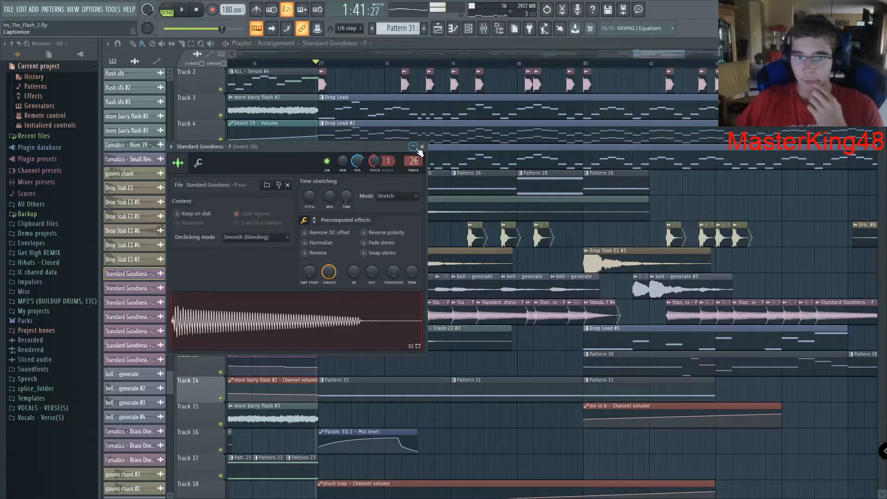
Step: Close the Standard Goodness - F settings and preview the bell - generate sample
left_click(421, 146)
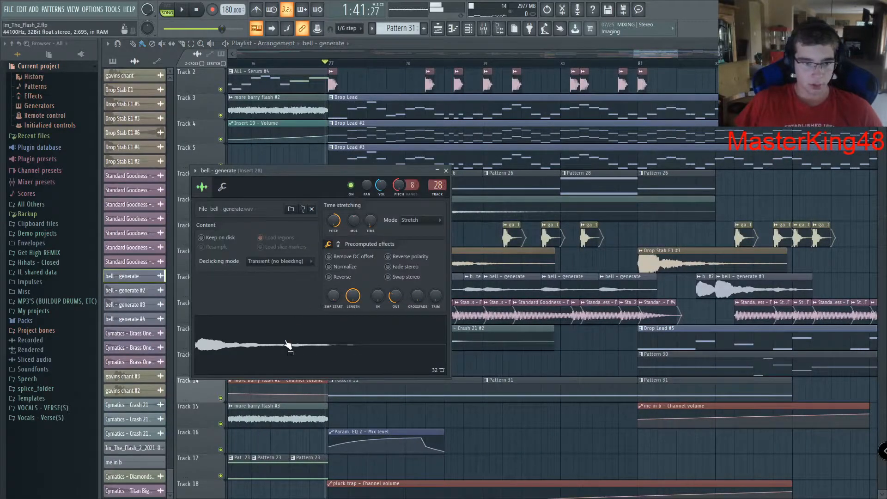
left_click(445, 170)
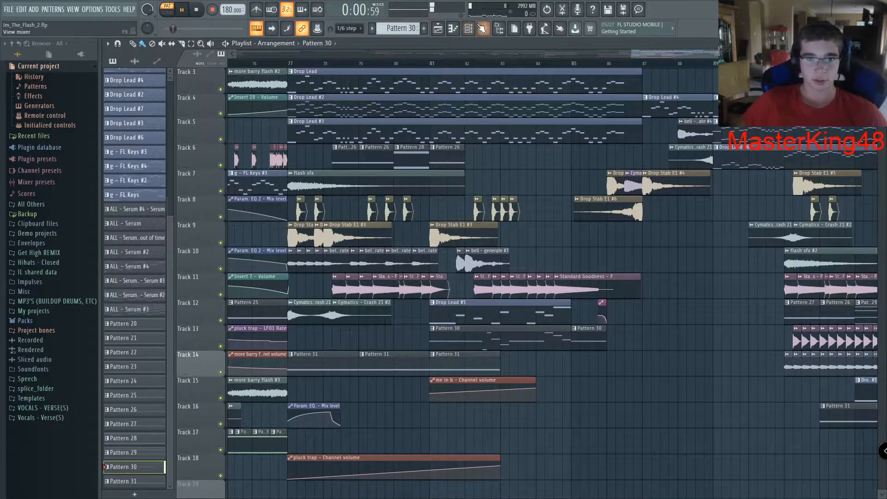
left_click(480, 28)
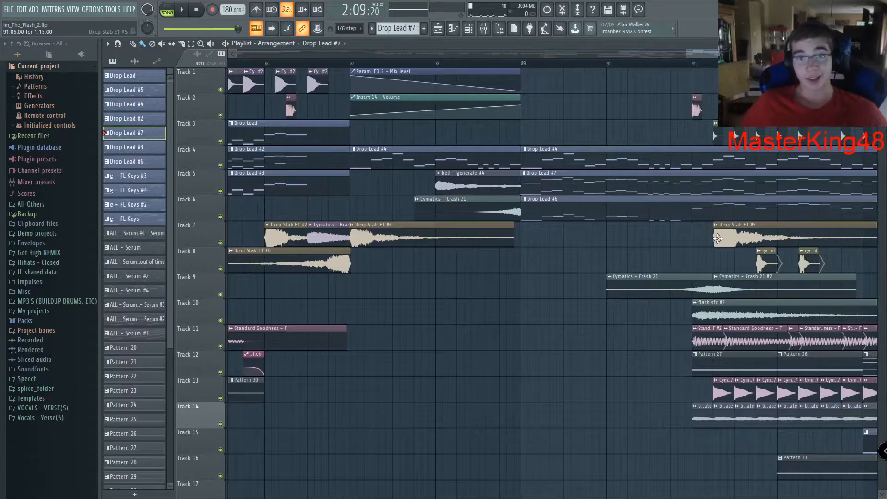
Step: Stop playback and preview the Cymatics - Diamonds Closed Hihat 1 sample
left_click(6, 489)
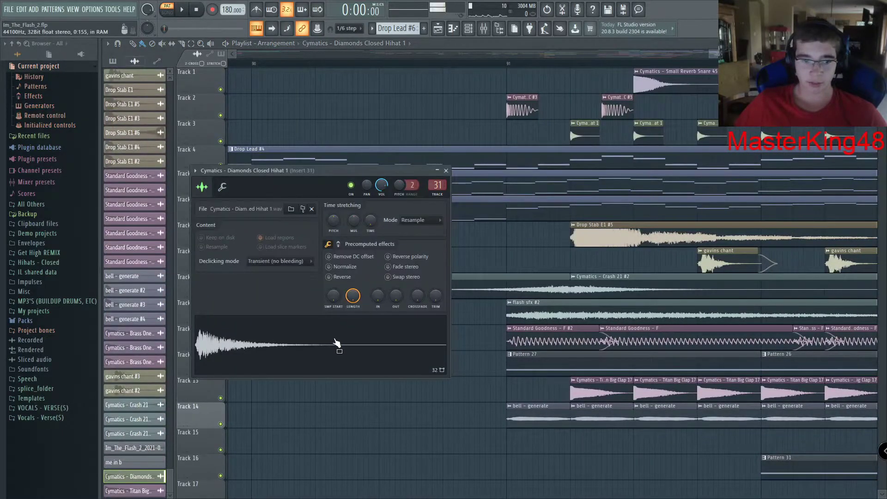
left_click(446, 169)
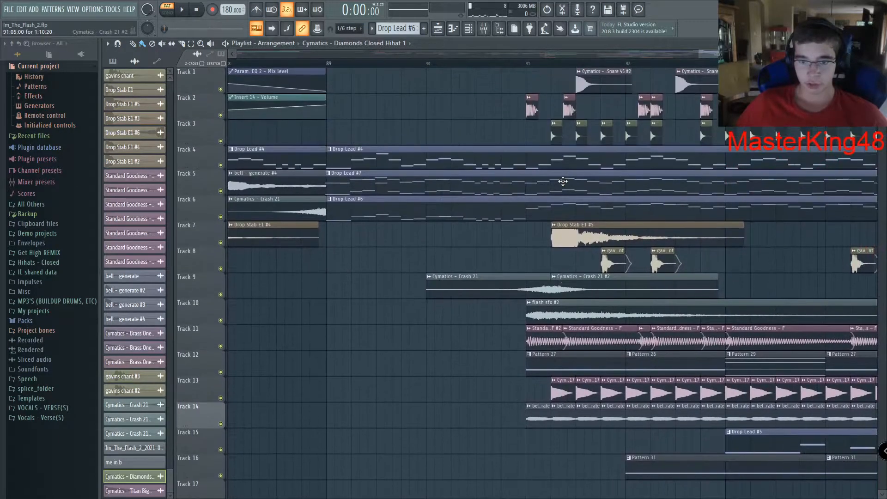
Step: Scroll the playlist down to the drop around bar 88 and play it back
scroll("down", 3)
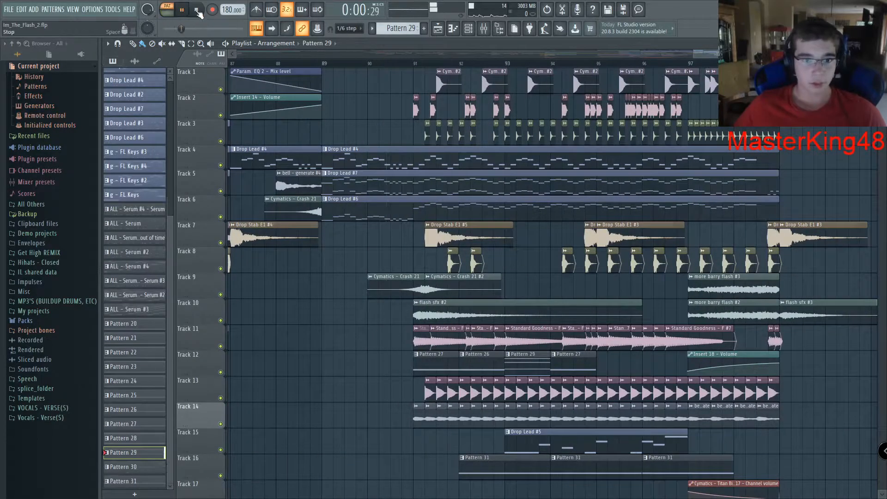
left_click(197, 10)
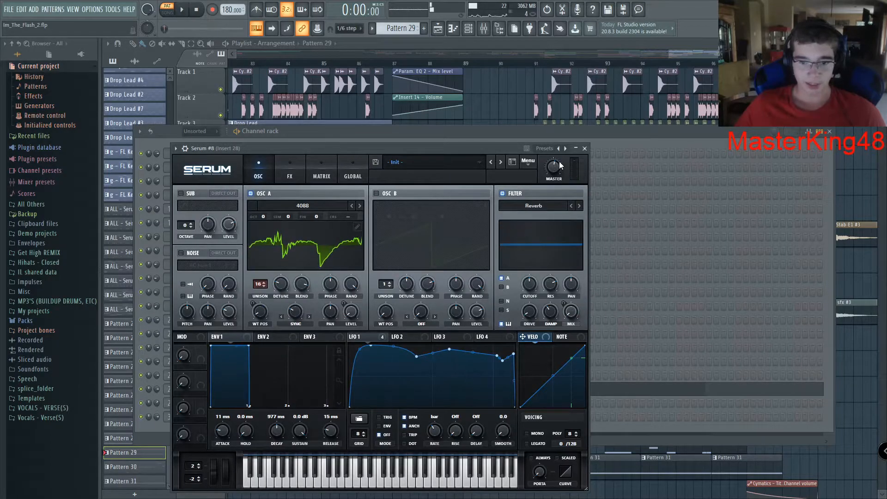
Step: Close the Serum #8 plugin window to return to the playlist
left_click(289, 170)
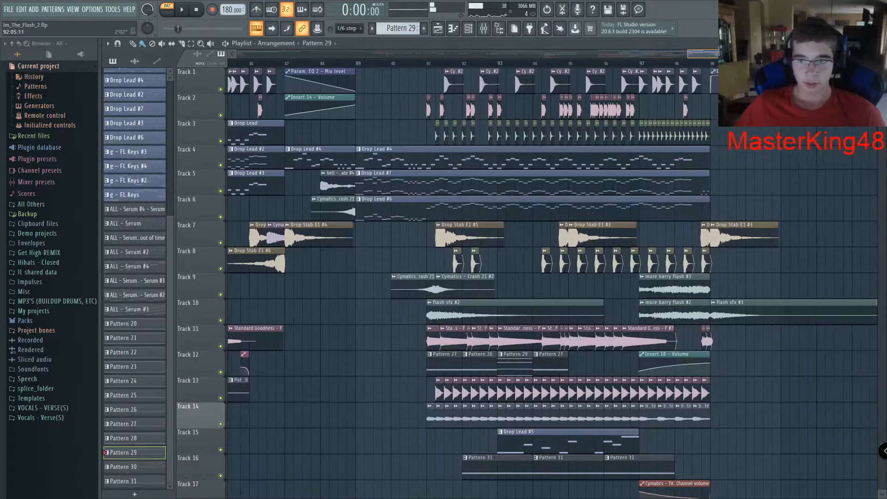
scroll("right", 3)
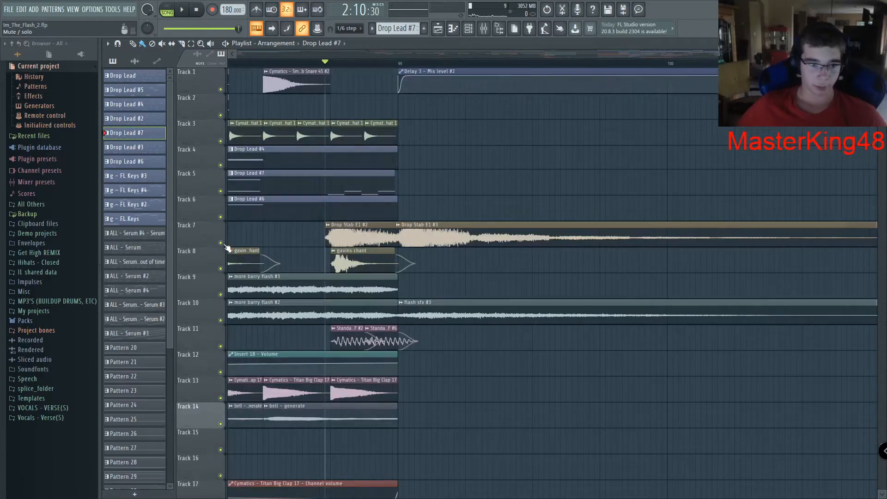
double_click(406, 302)
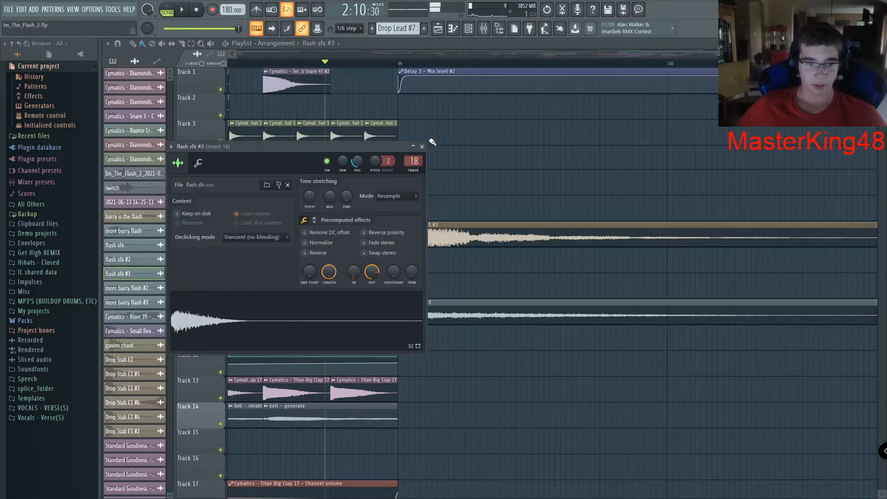
left_click(422, 147)
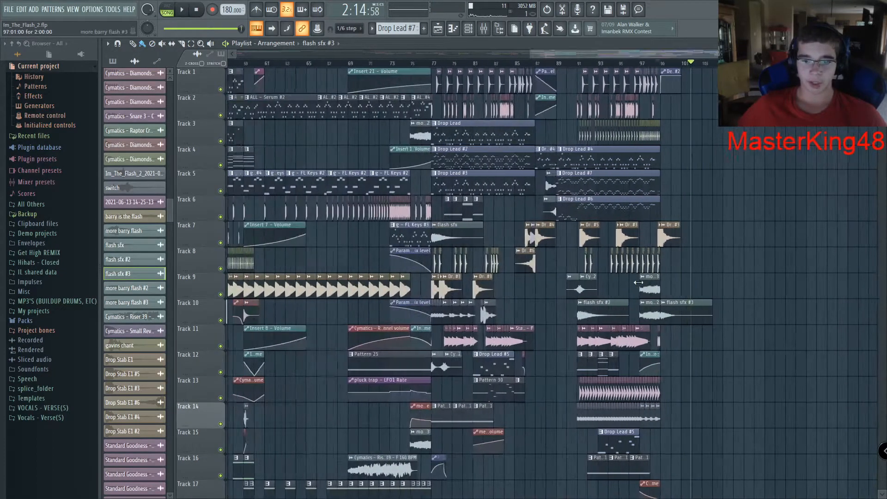
scroll("down", 3)
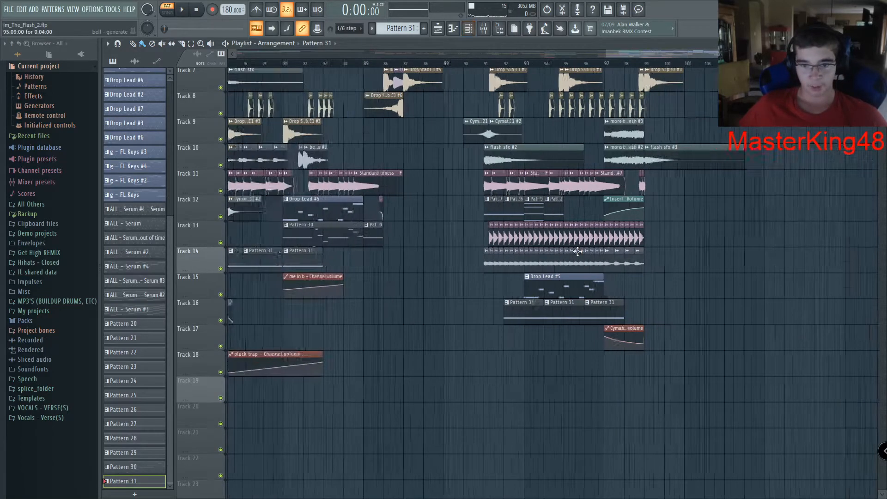
Step: Play the song and scroll the mixer across to Insert 14's effect chain
left_click(166, 9)
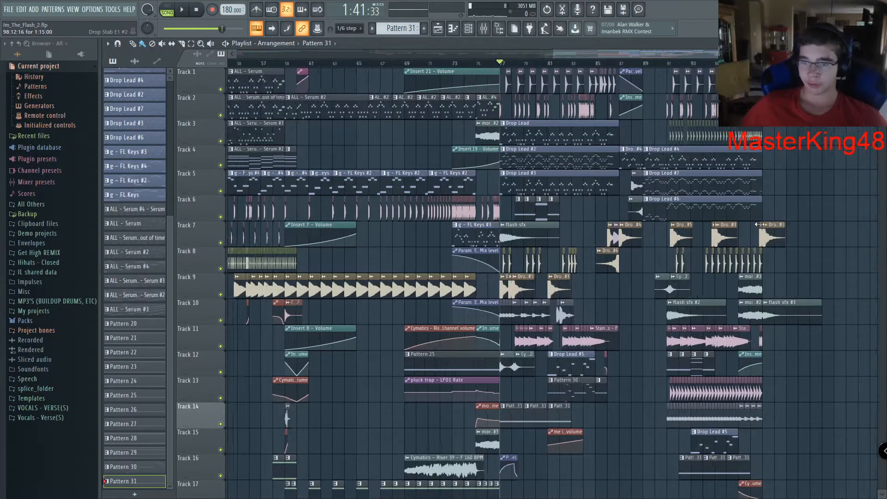
scroll("right", 3)
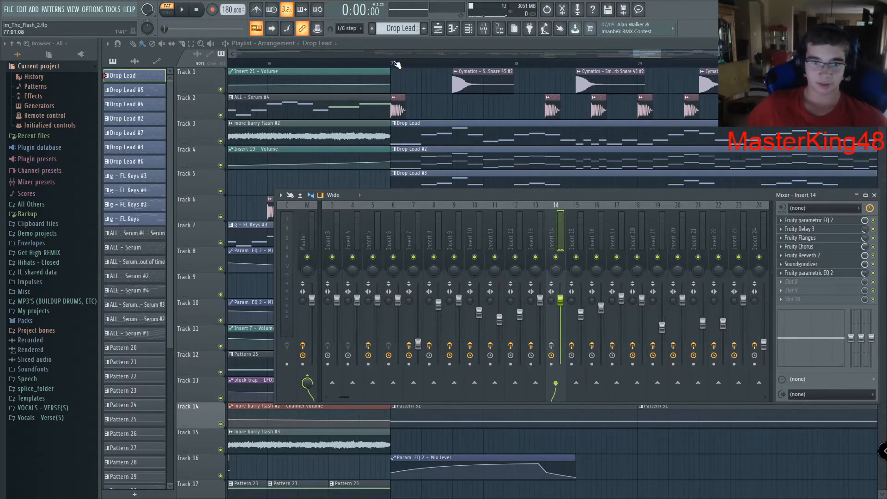
Step: Close and reopen the mixer, then open Insert 14's Fruity Parametric EQ 2
left_click(182, 9)
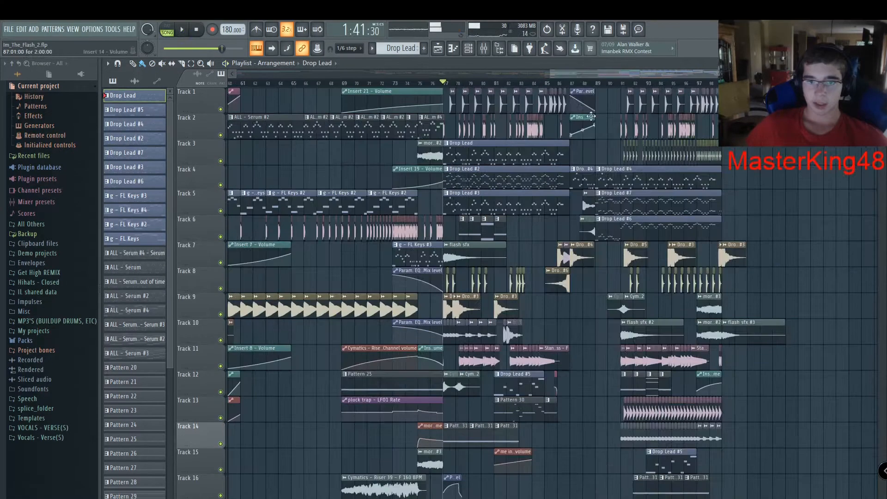
left_click(183, 30)
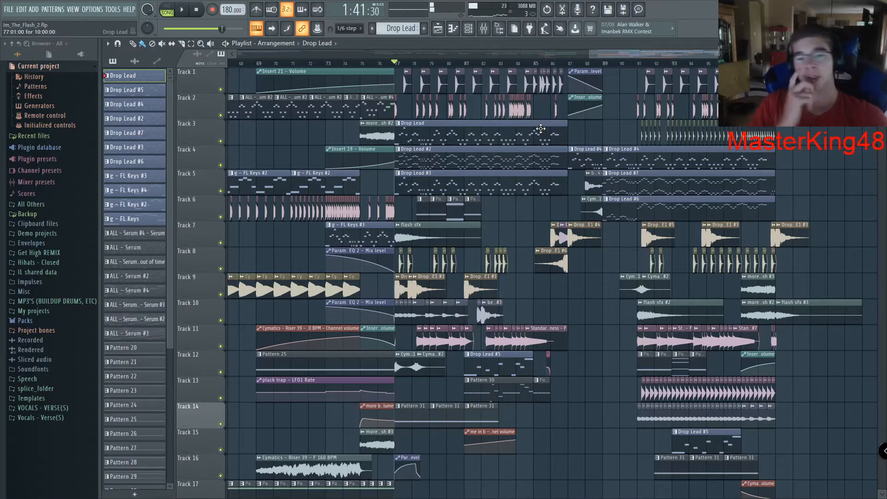
left_click(481, 28)
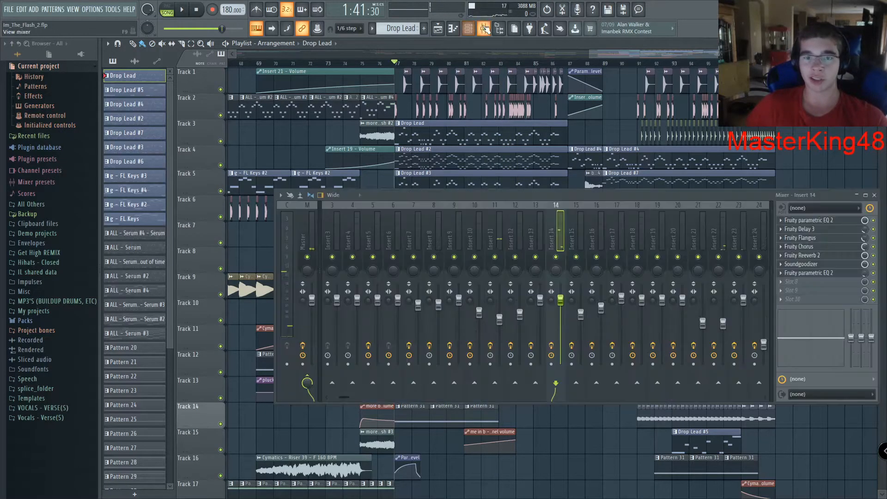
left_click(809, 220)
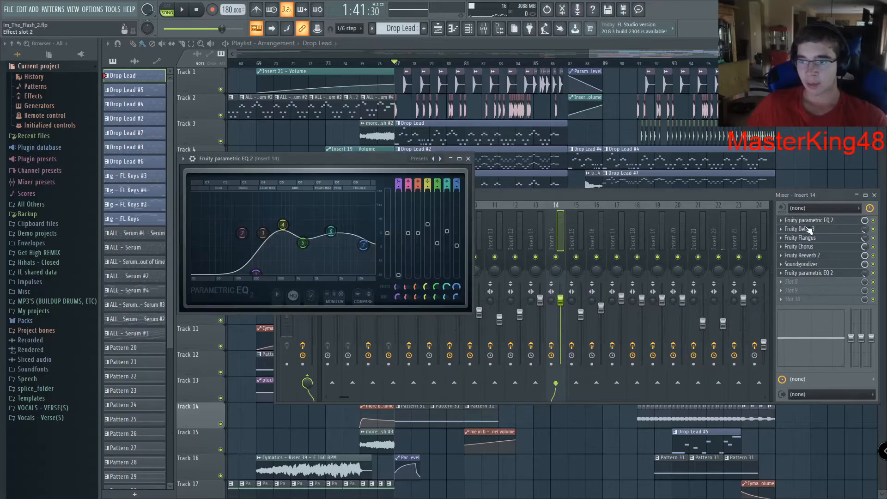